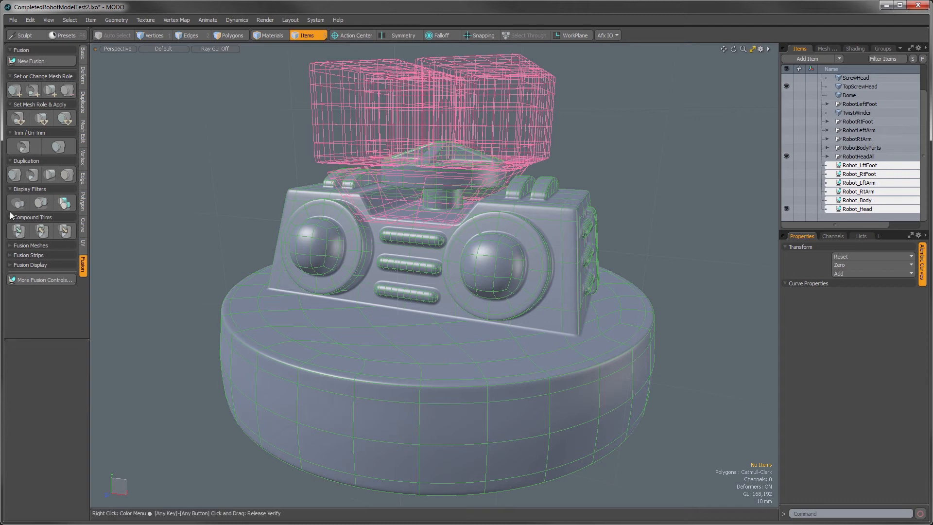
mouse_move(112, 189)
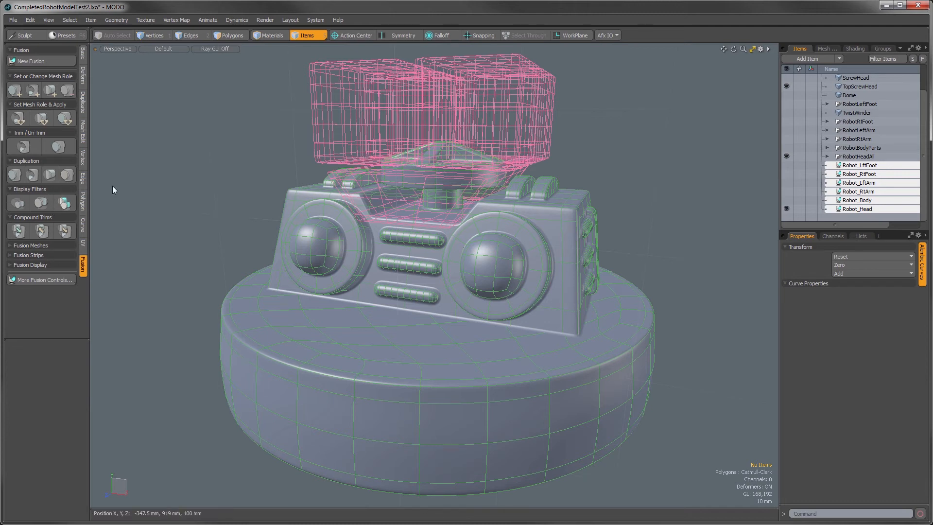
mouse_move(213, 232)
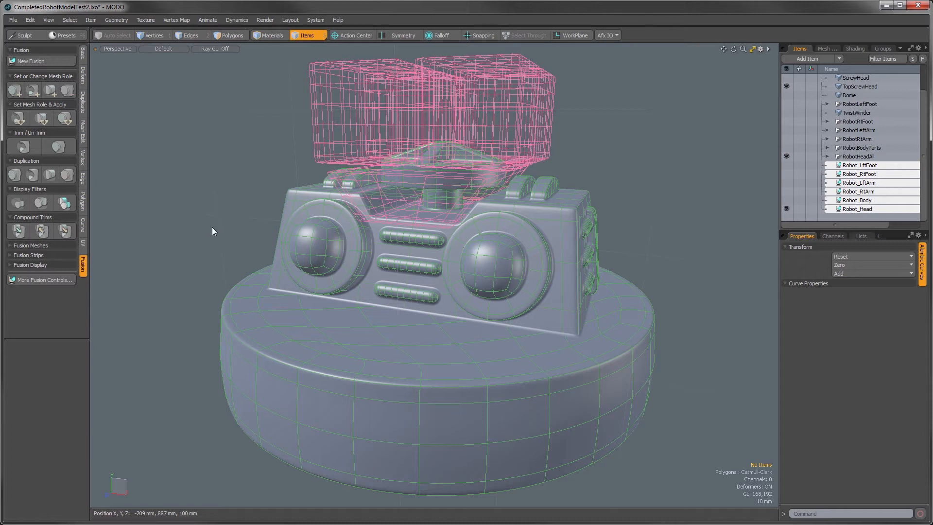
Step: Show only the primary head block solid, leaving the speaker and vent trims as wireframes
click(858, 209)
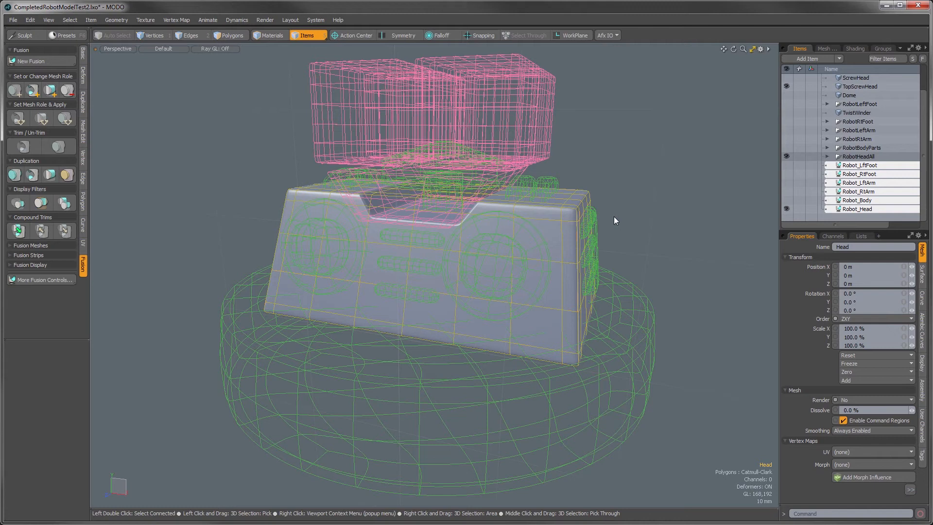
mouse_move(657, 242)
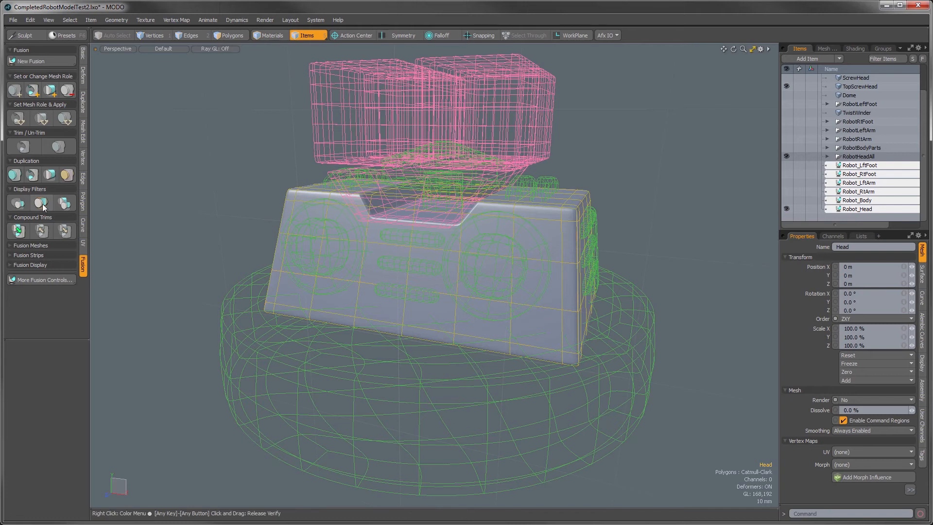
mouse_move(43, 205)
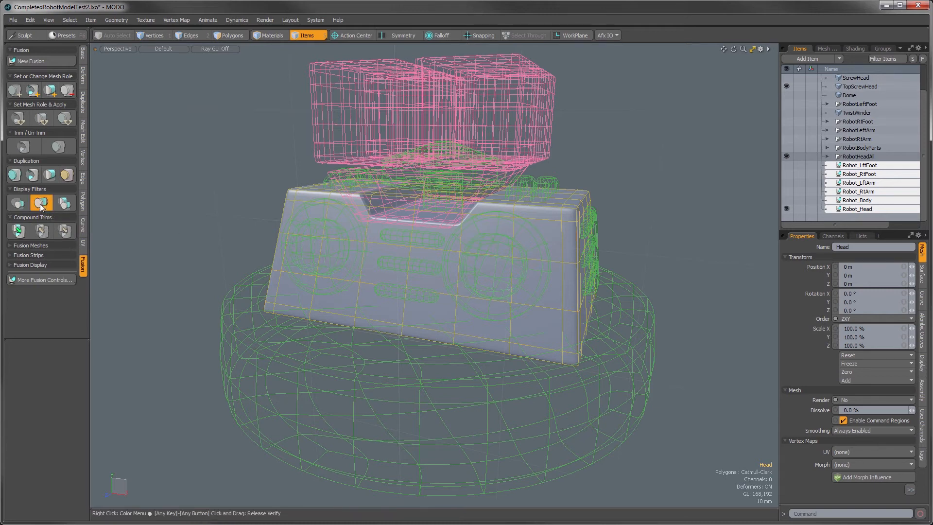
Step: Restore the complete fusion result so speakers, vents and base appear solid again
click(41, 203)
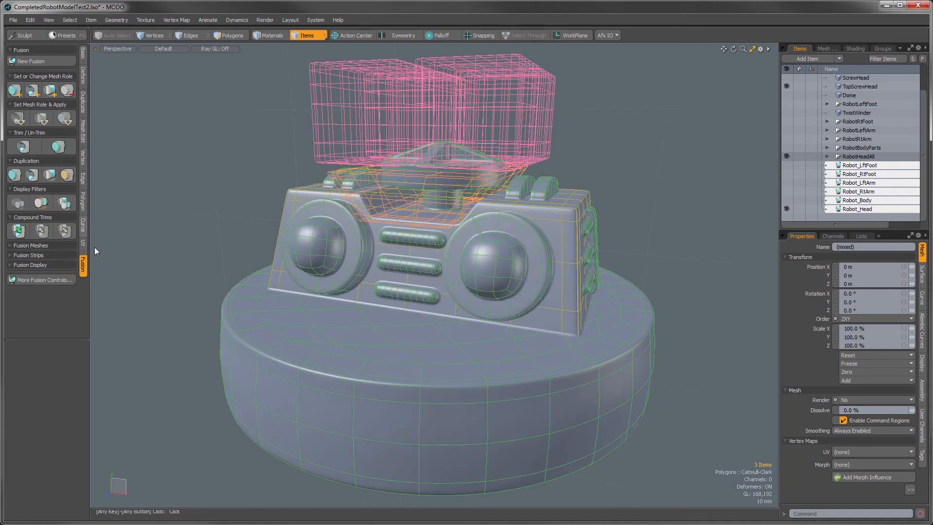
mouse_move(482, 335)
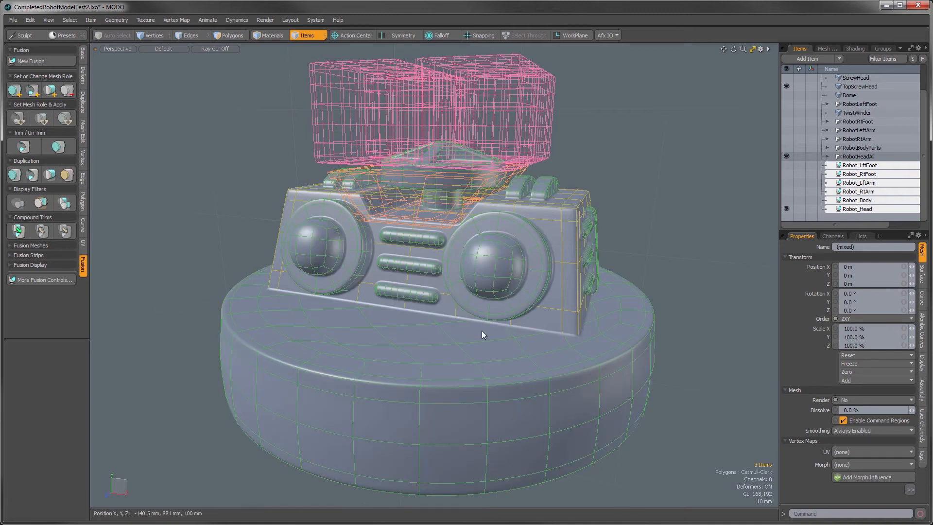